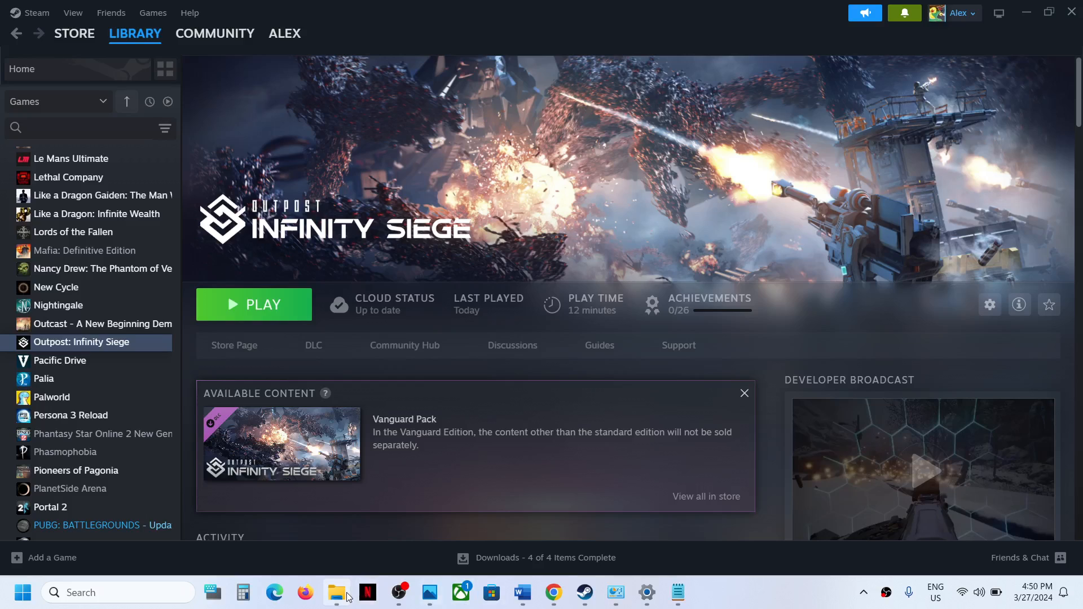
# Bring up the File Explorer taskbar jump list of pinned folders over Steam's library
pyautogui.rightClick(336, 592)
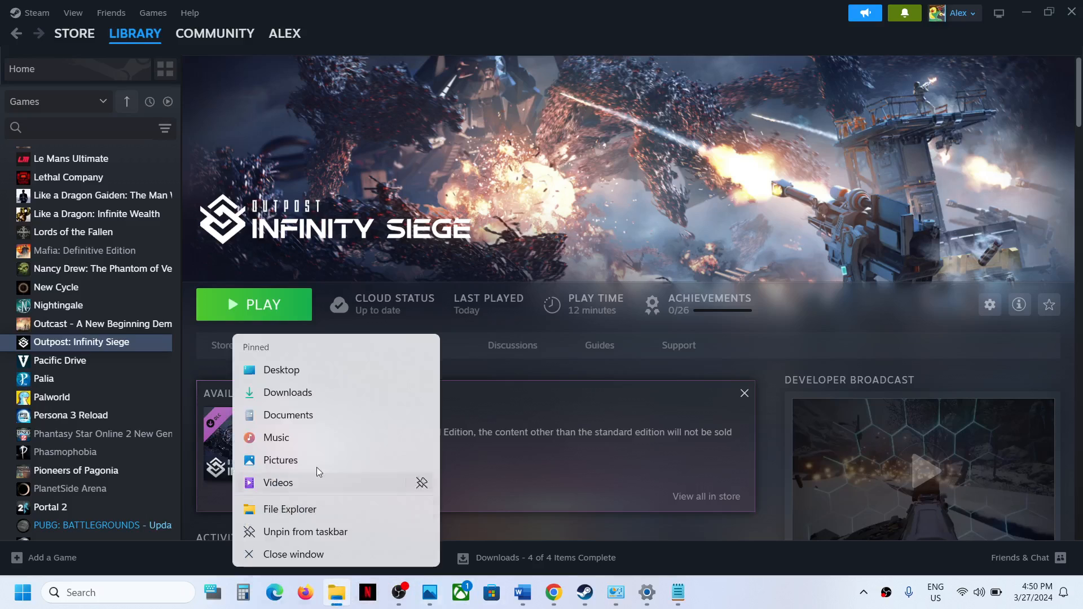
pyautogui.moveTo(281, 322)
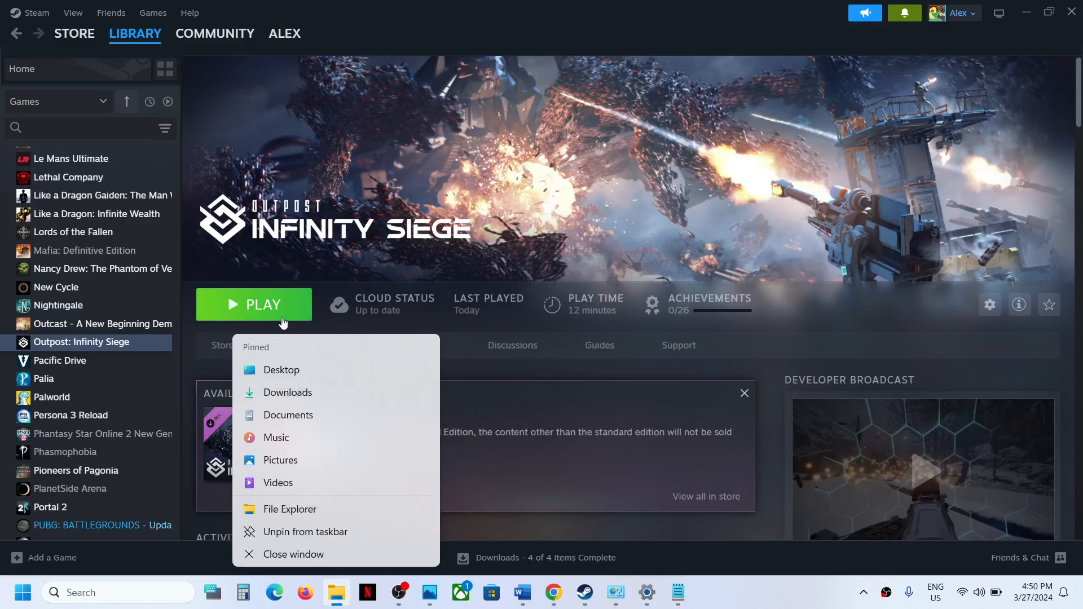
# Navigate from This PC through OS (C:) and Users into the personal user folder, selecting AppData
pyautogui.click(290, 509)
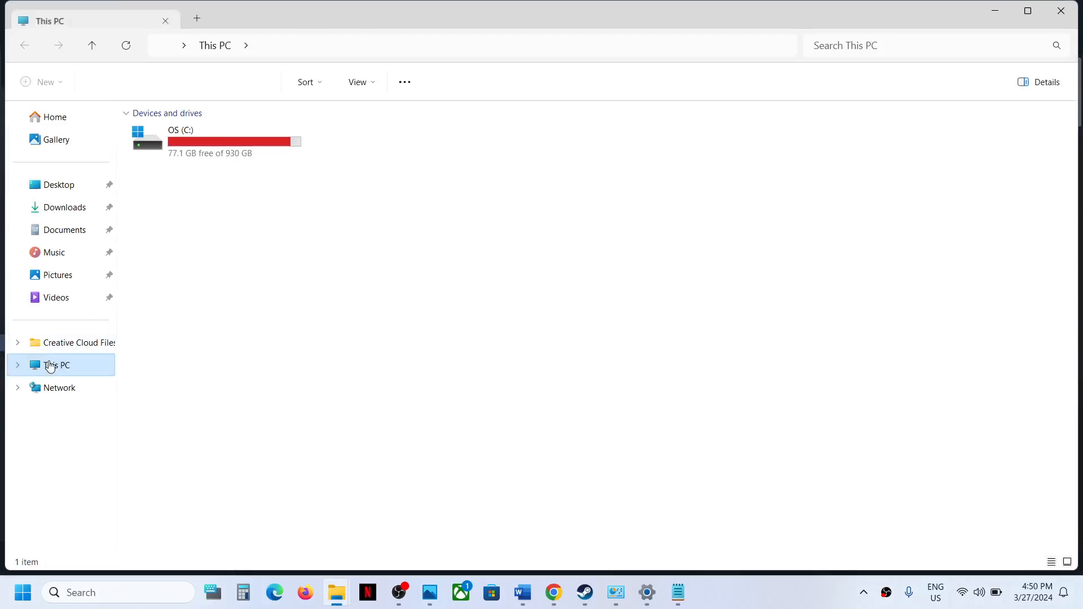
pyautogui.click(214, 142)
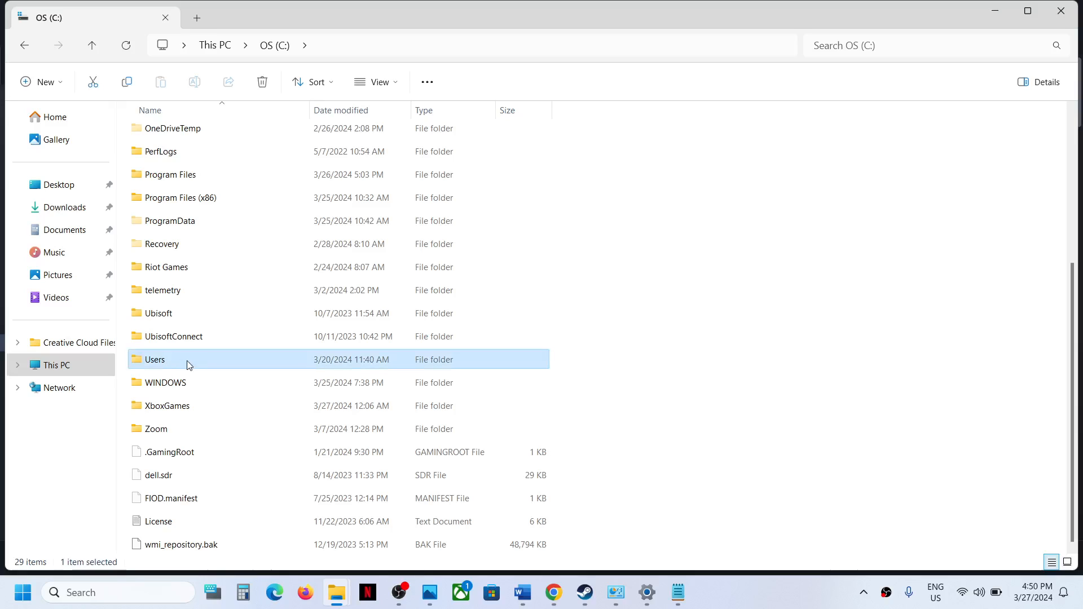
pyautogui.doubleClick(154, 358)
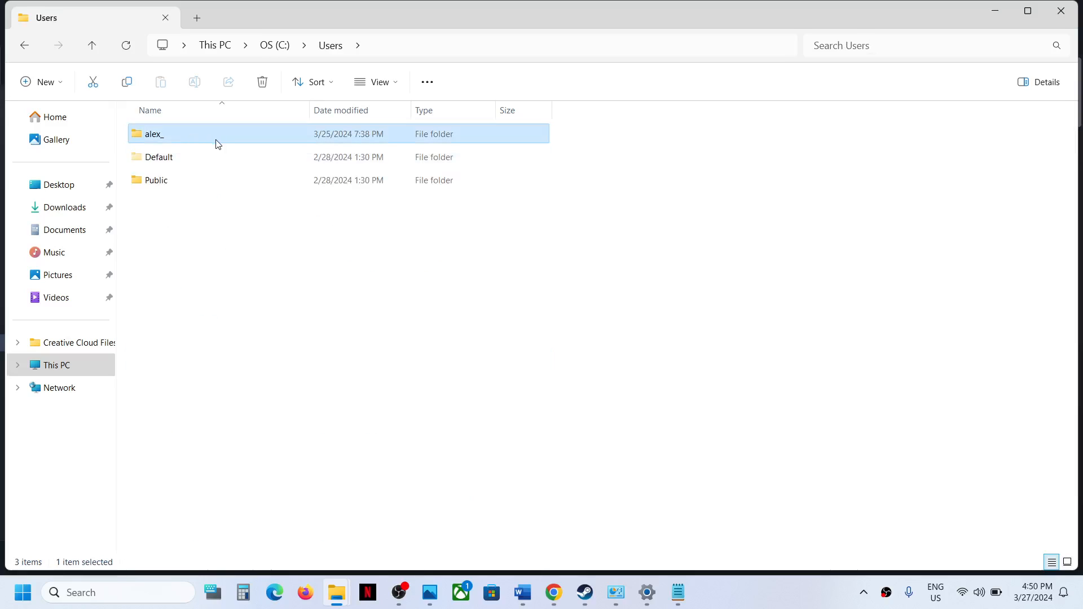
pyautogui.doubleClick(154, 133)
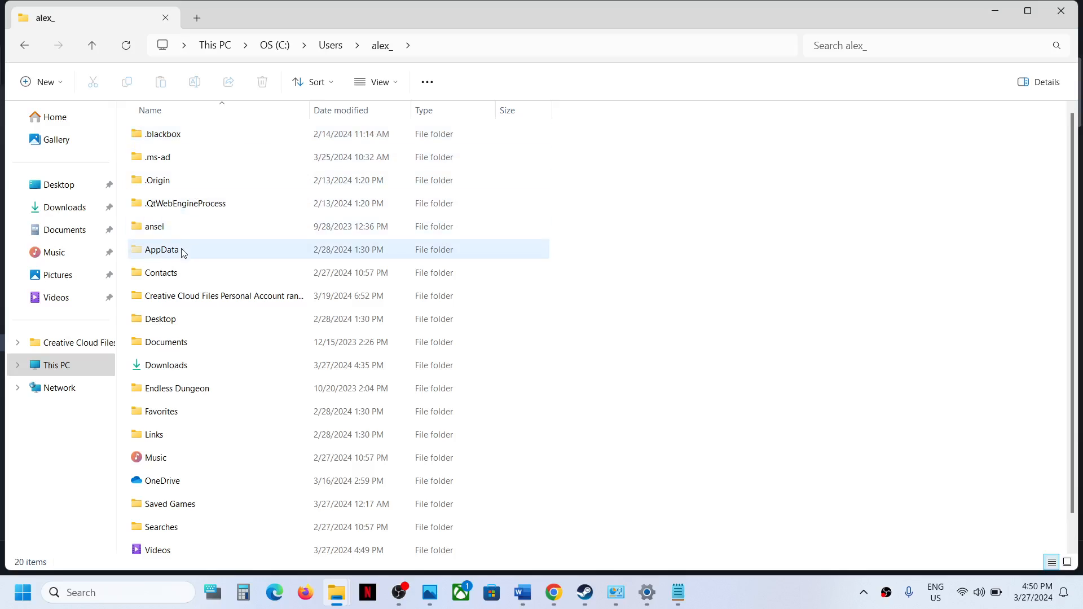
pyautogui.click(162, 250)
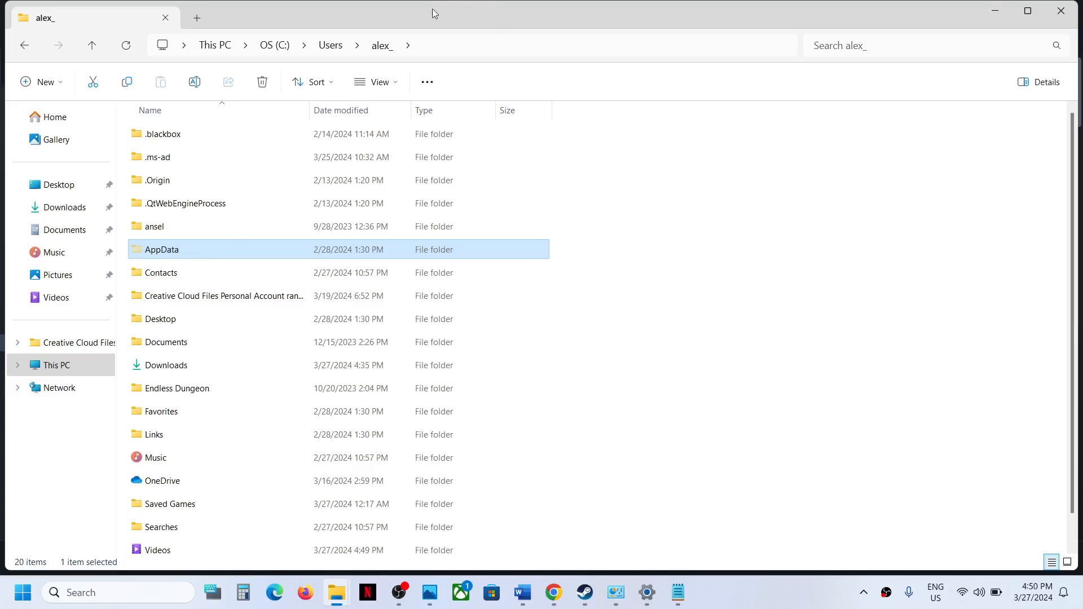
pyautogui.moveTo(386, 27)
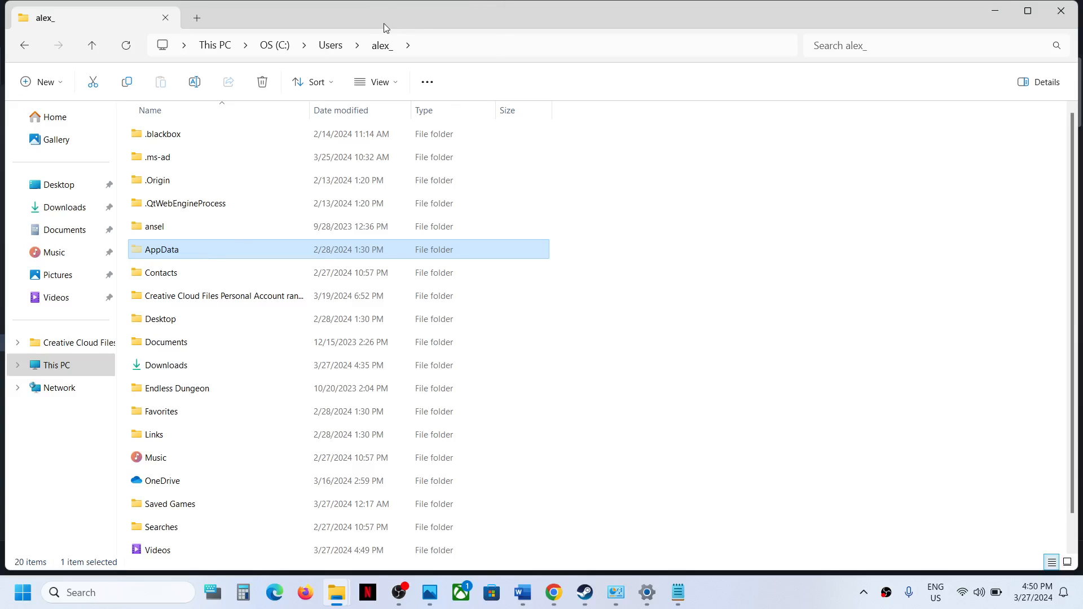
pyautogui.moveTo(491, 67)
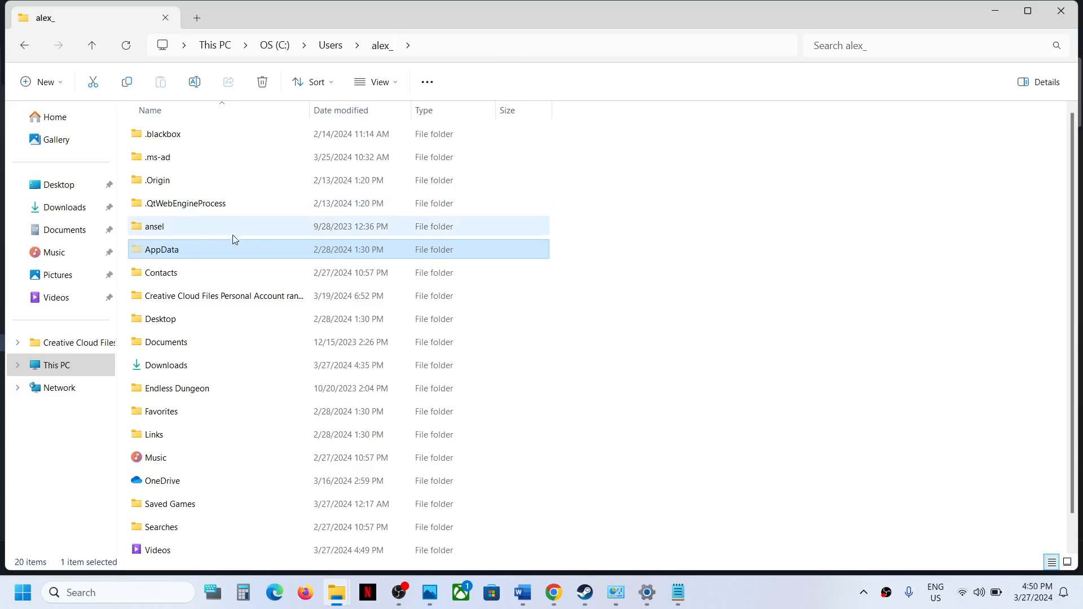
# Go into AppData\Local and reach the U01 game folder containing only Saved
pyautogui.doubleClick(161, 249)
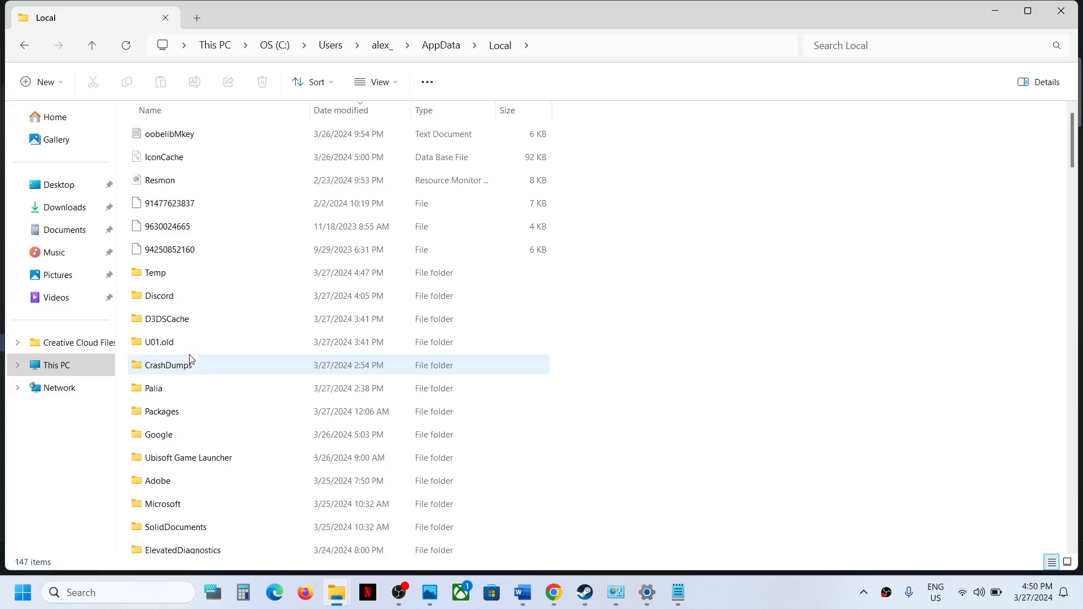
pyautogui.click(159, 342)
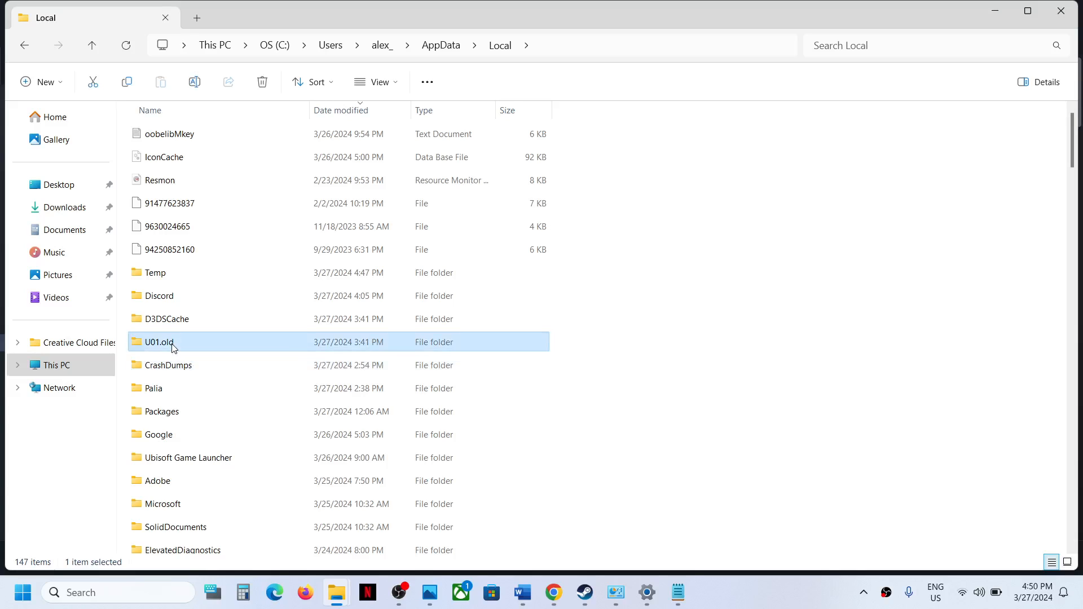
pyautogui.rightClick(159, 342)
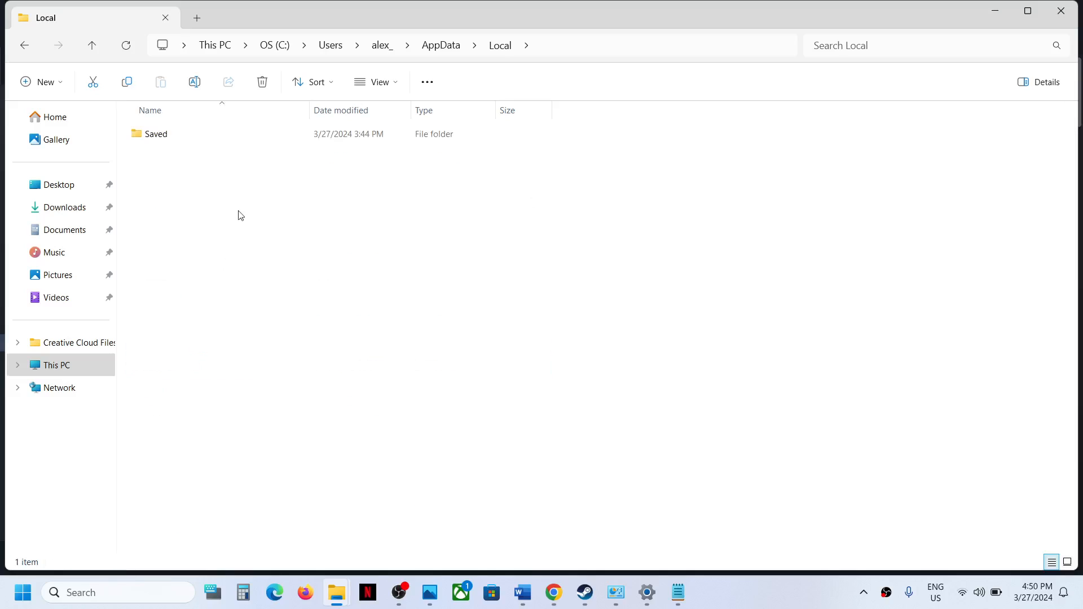
# Inspect a save slot's GameSaveData.sav under Saved\SaveGames, then climb back up to SaveGames
pyautogui.doubleClick(155, 133)
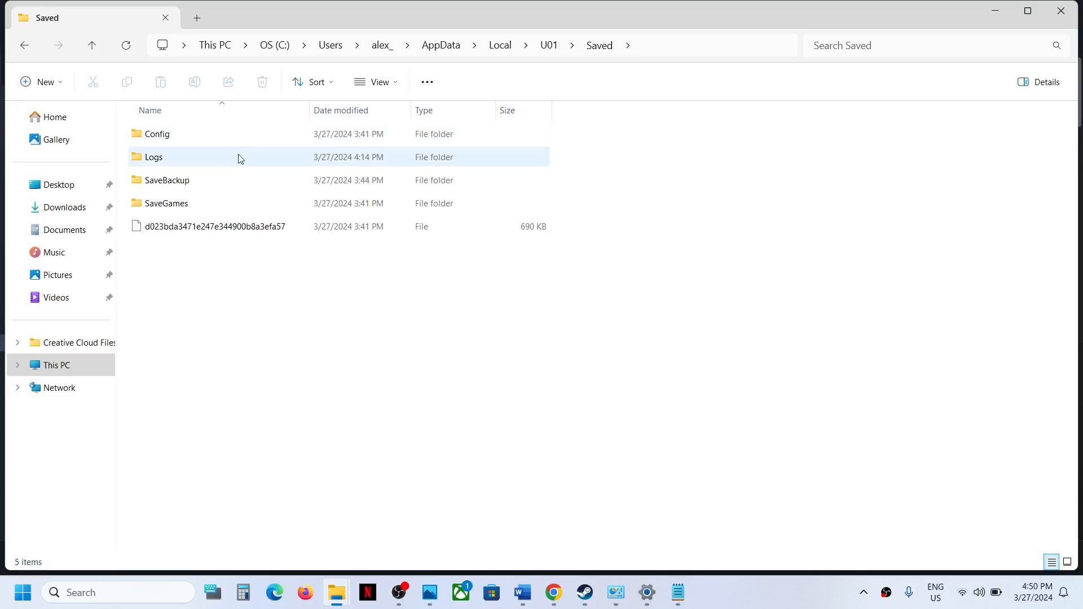
pyautogui.click(166, 202)
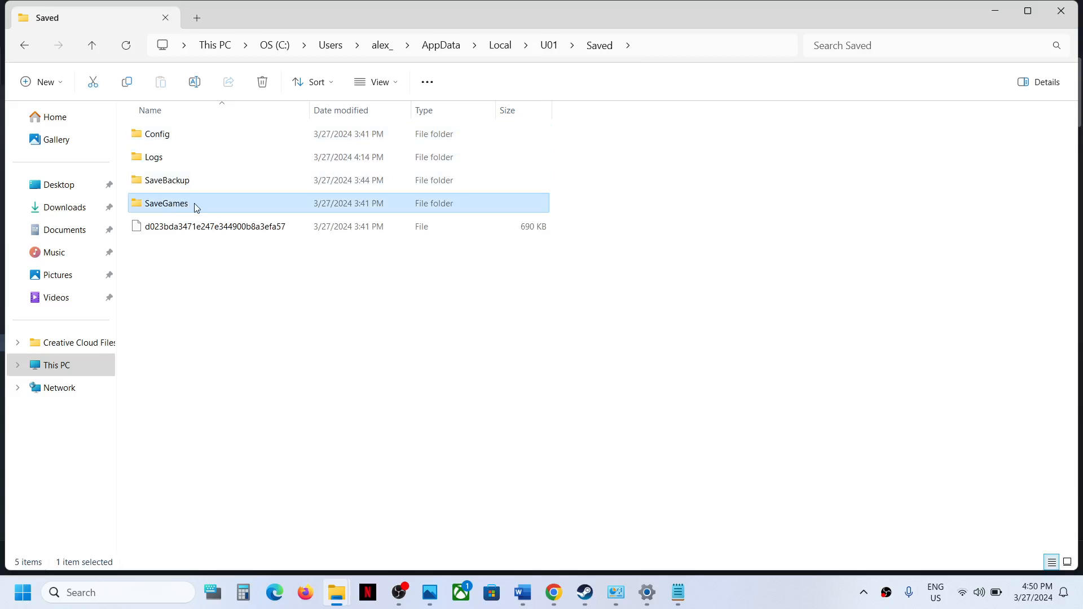
pyautogui.doubleClick(166, 203)
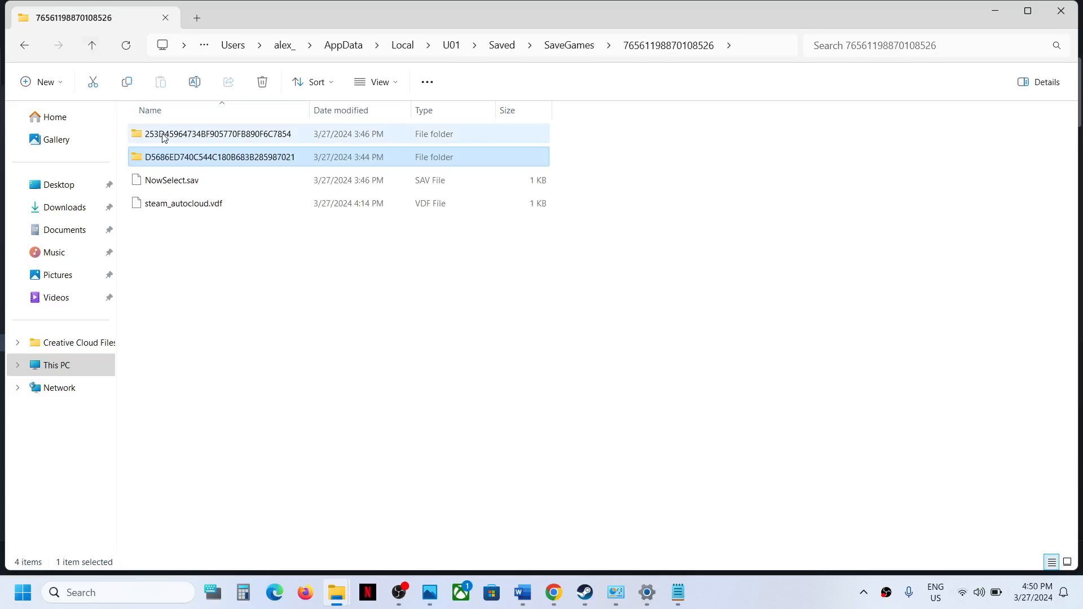
pyautogui.doubleClick(218, 133)
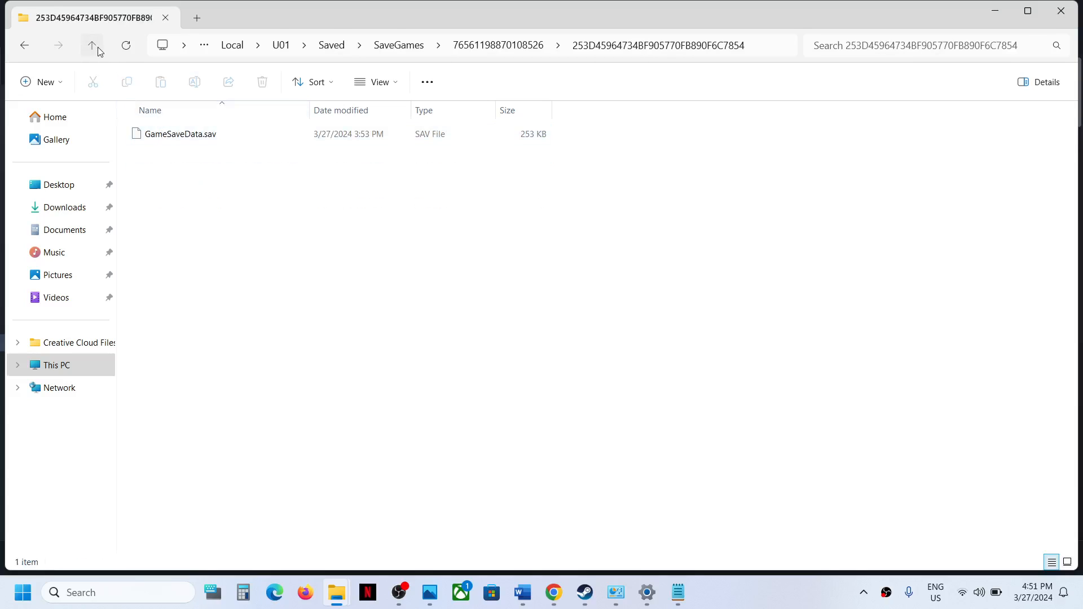
pyautogui.click(92, 45)
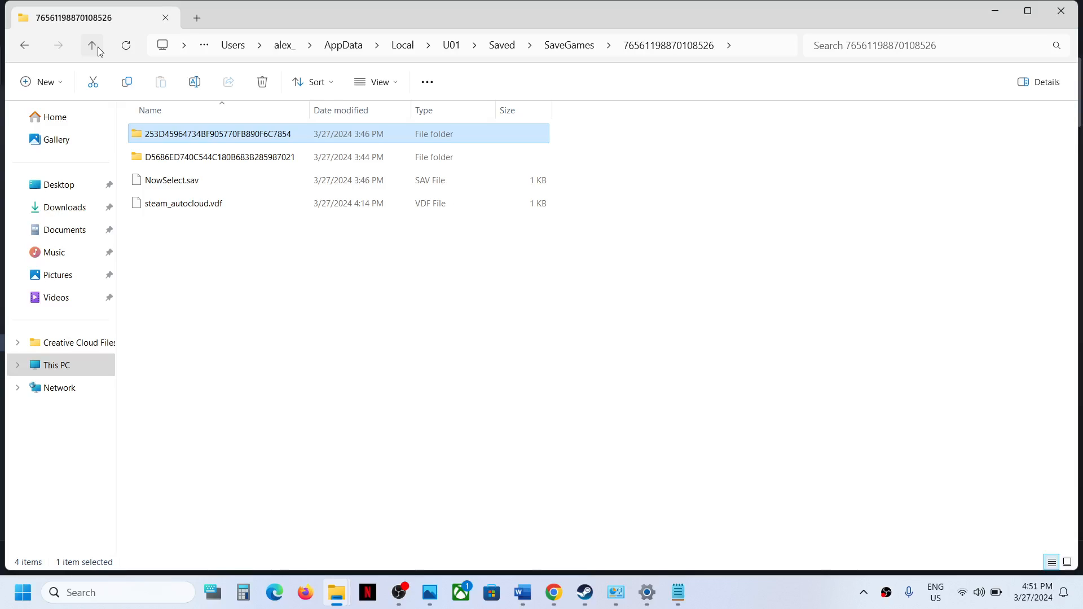
pyautogui.click(92, 45)
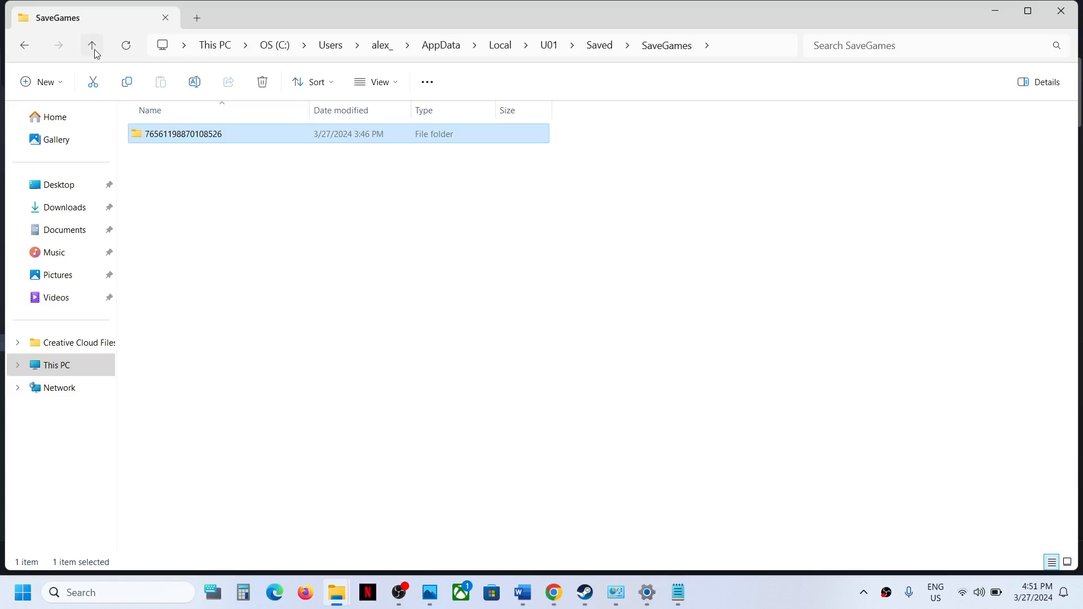
# Read GameUserSettings from Saved\Config\Windows in Notepad, then close it back to Steam
pyautogui.click(92, 45)
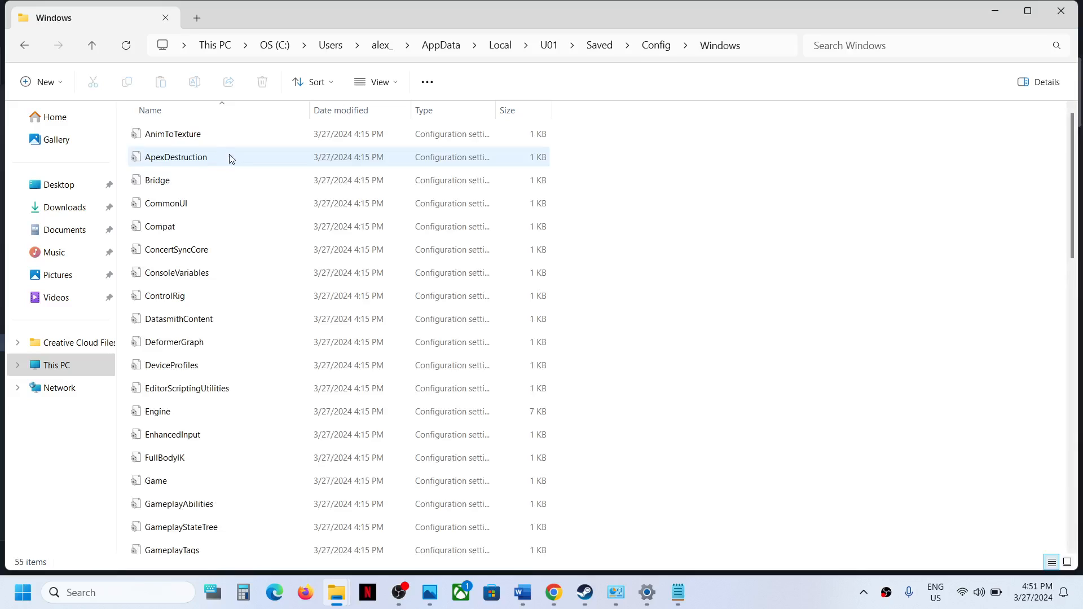
pyautogui.scroll(-3)
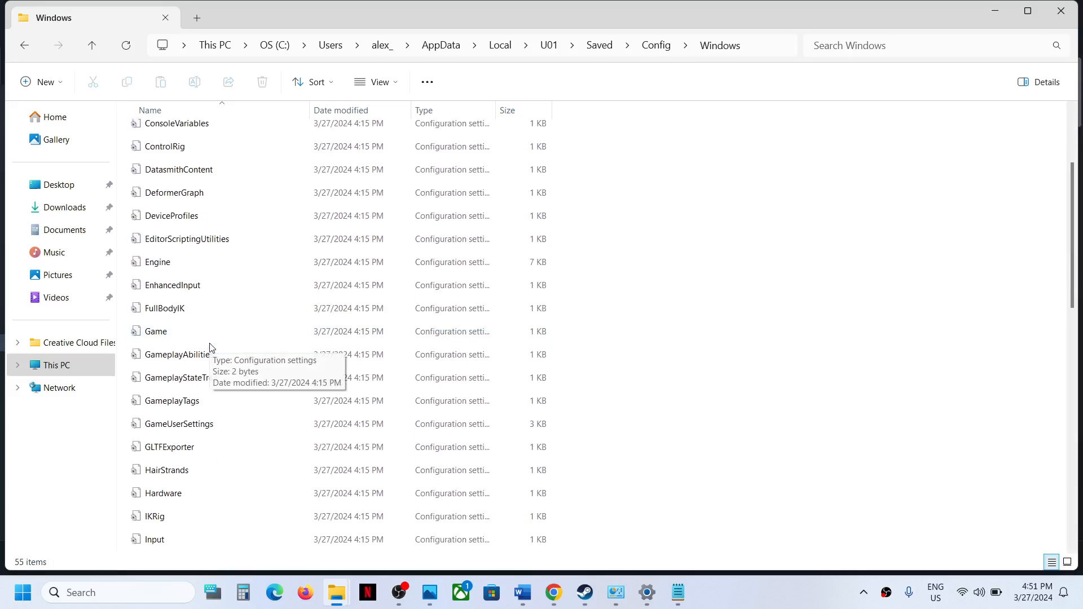
pyautogui.click(178, 423)
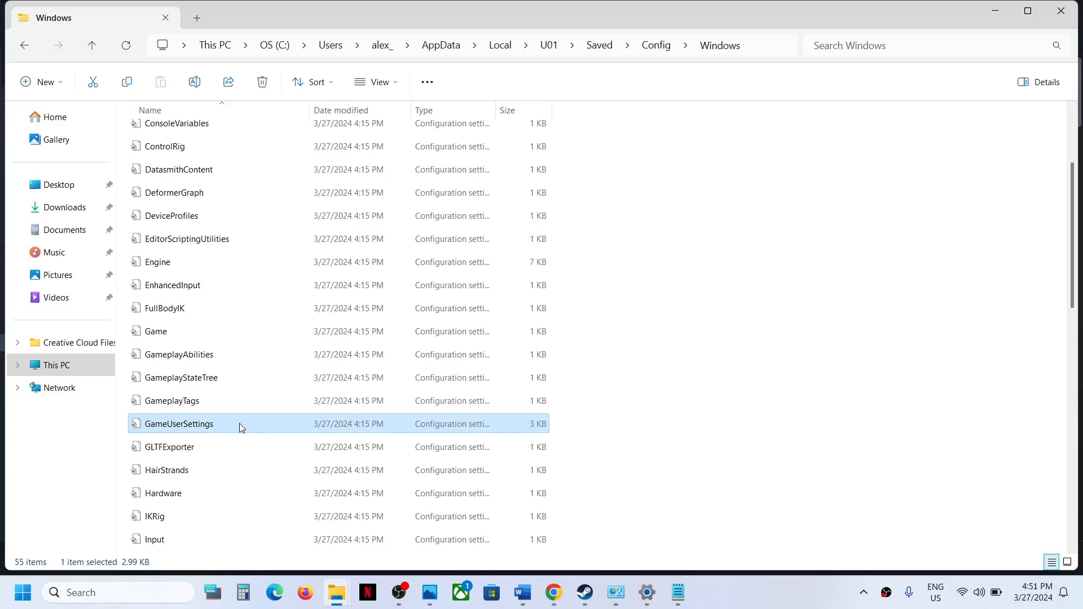
pyautogui.doubleClick(178, 423)
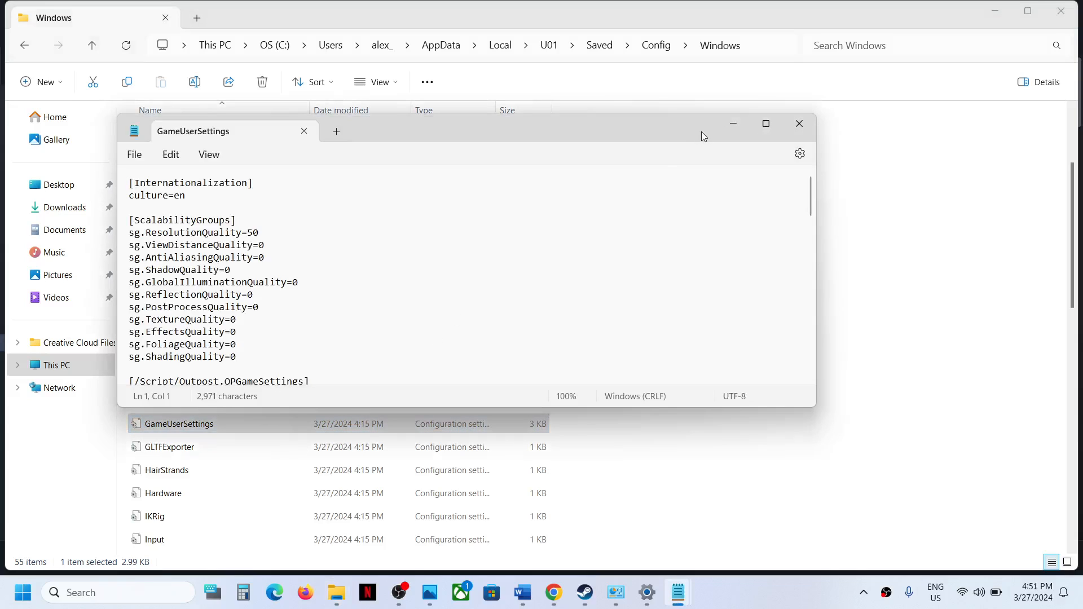
pyautogui.click(799, 124)
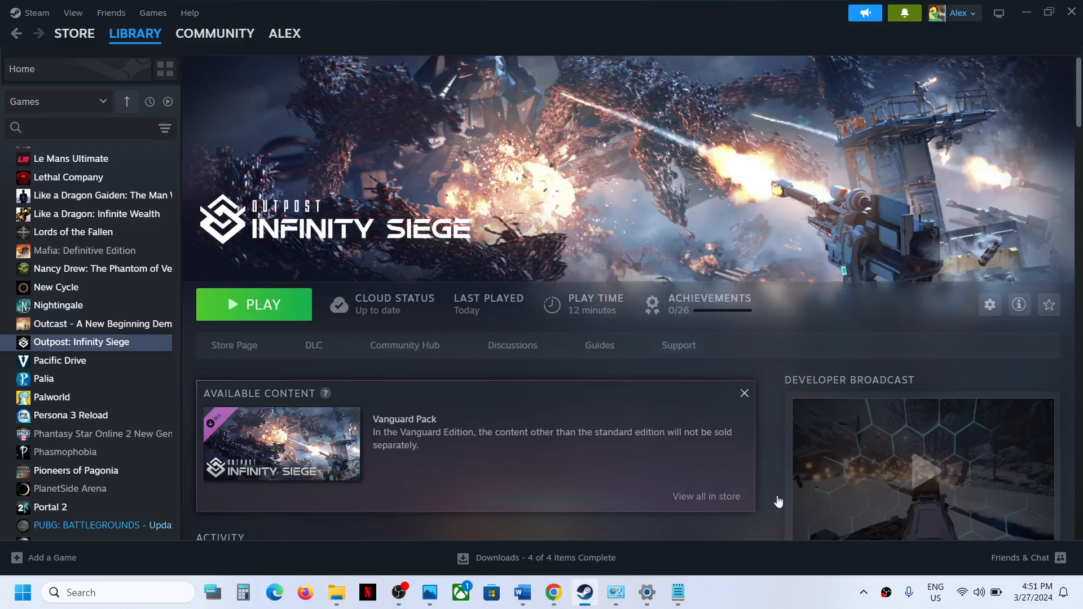
pyautogui.moveTo(768, 599)
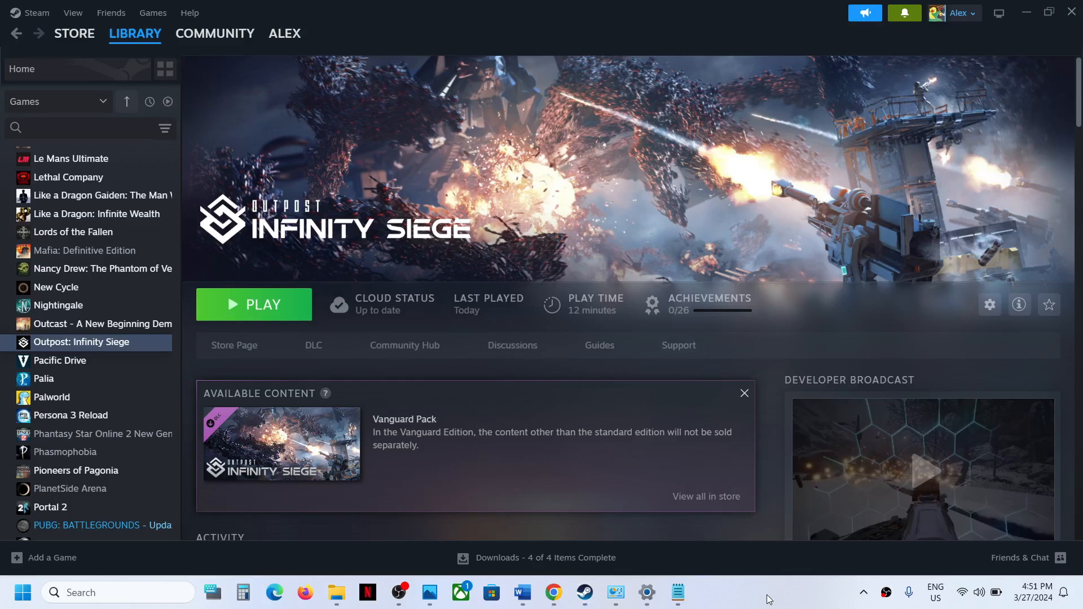